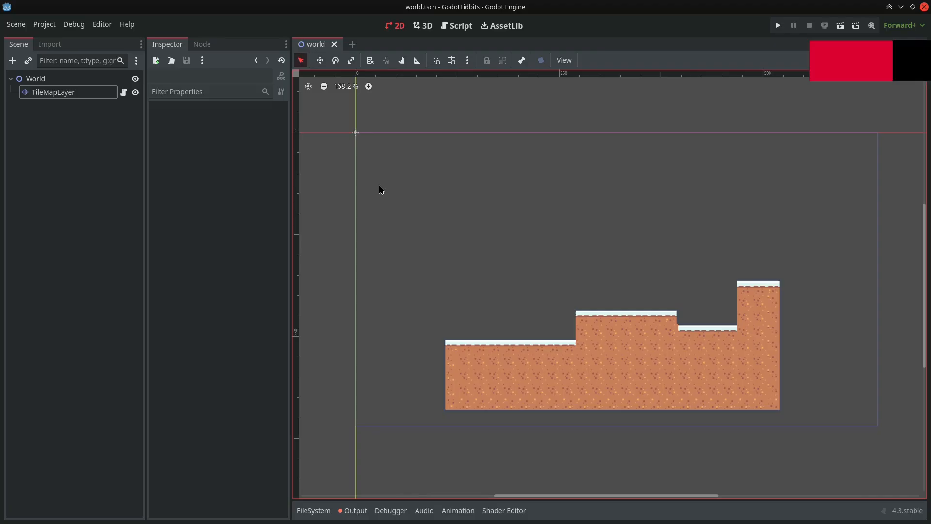
# Open the script attached to the TileMapLayer node.
pyautogui.click(53, 92)
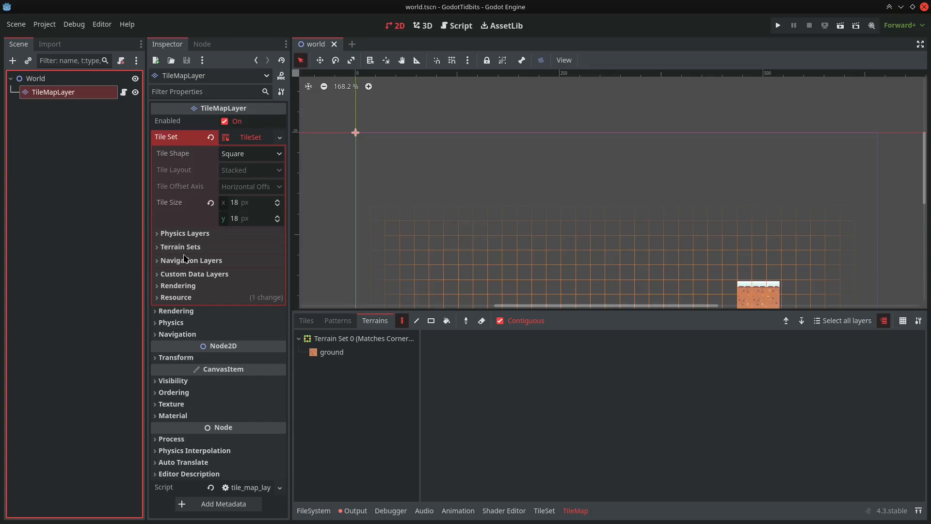
pyautogui.click(185, 233)
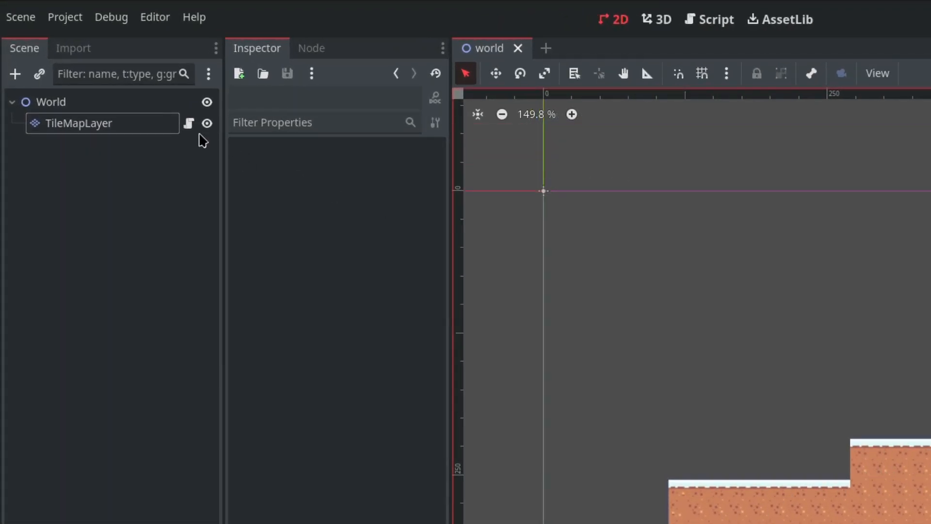
pyautogui.click(708, 18)
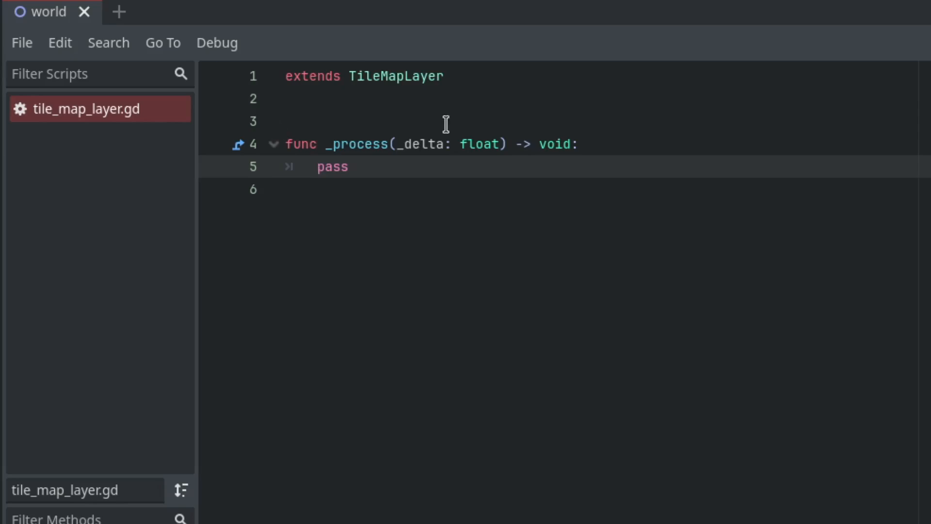
# In _process, store mouse_pos and local_map_pos, then begin set_cell(local_map_pos, 0).
pyautogui.write('var mouse_')
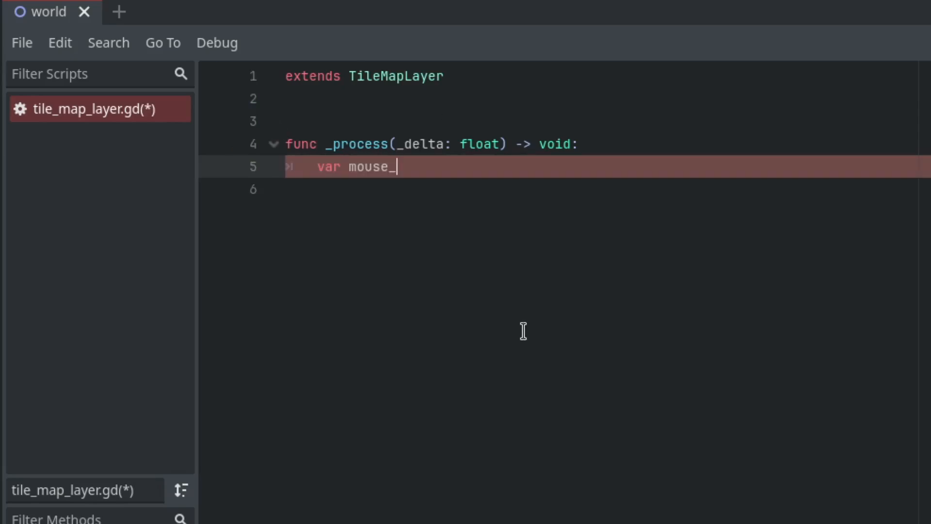
pyautogui.write('pos = getglobal_mouse_position(')
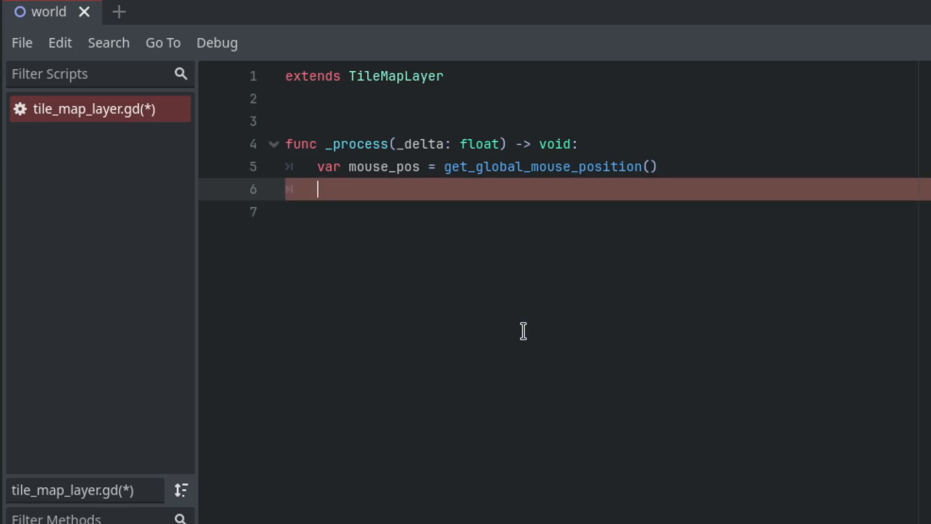
pyautogui.write('var local_map')
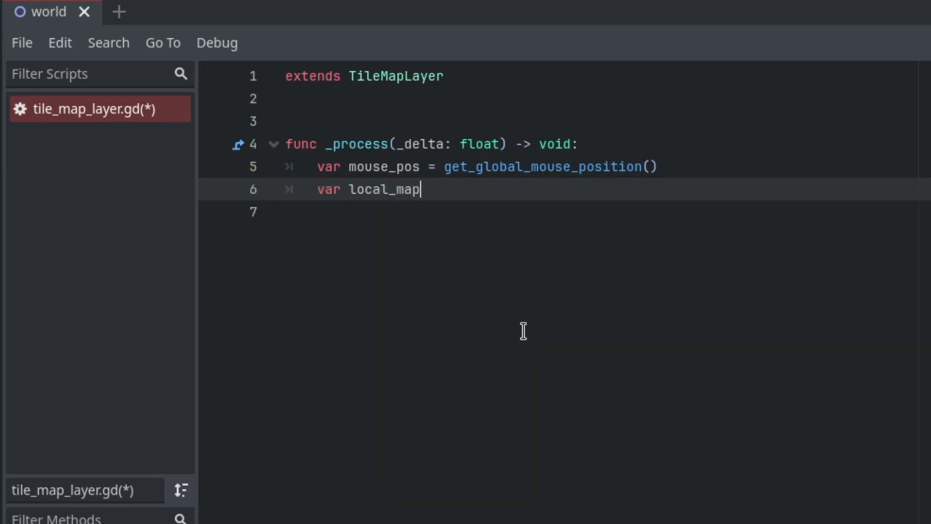
pyautogui.write('_pos = local_to_map(mouse_pos')
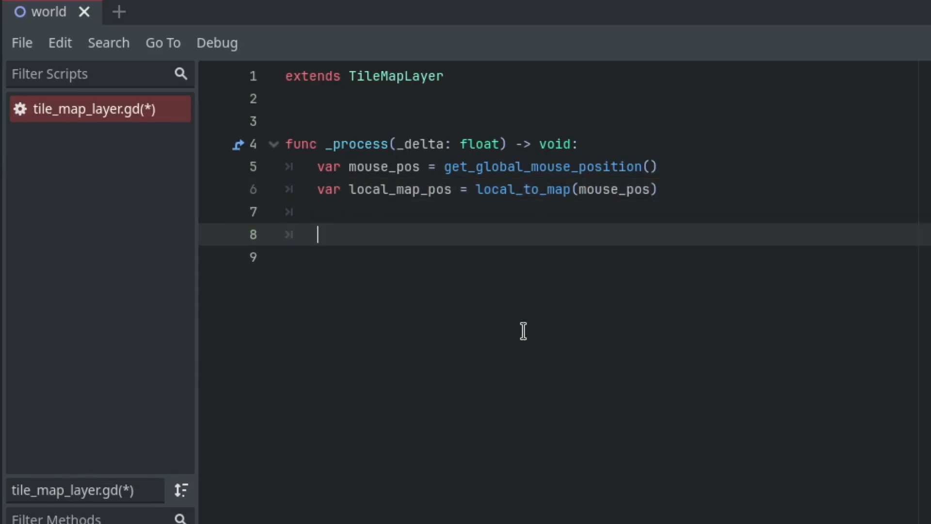
pyautogui.write('set_cell()')
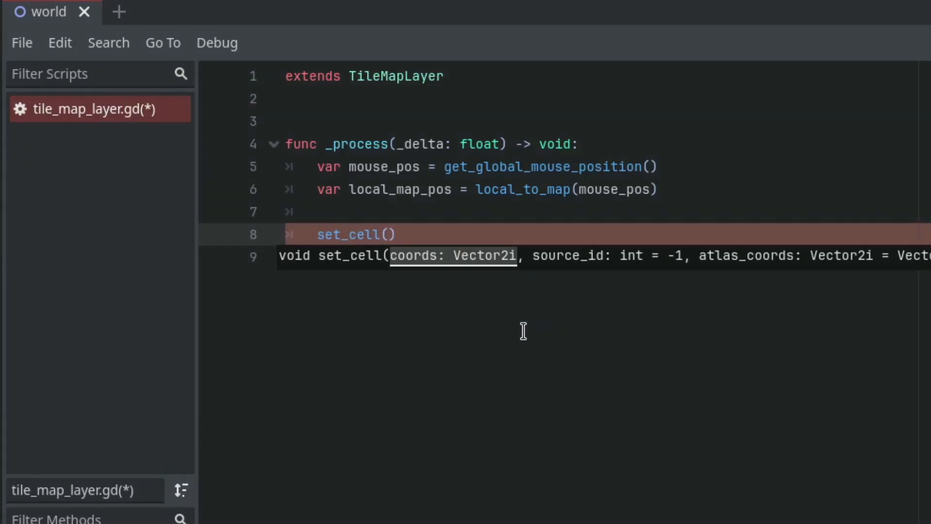
pyautogui.write('local_map_pos,')
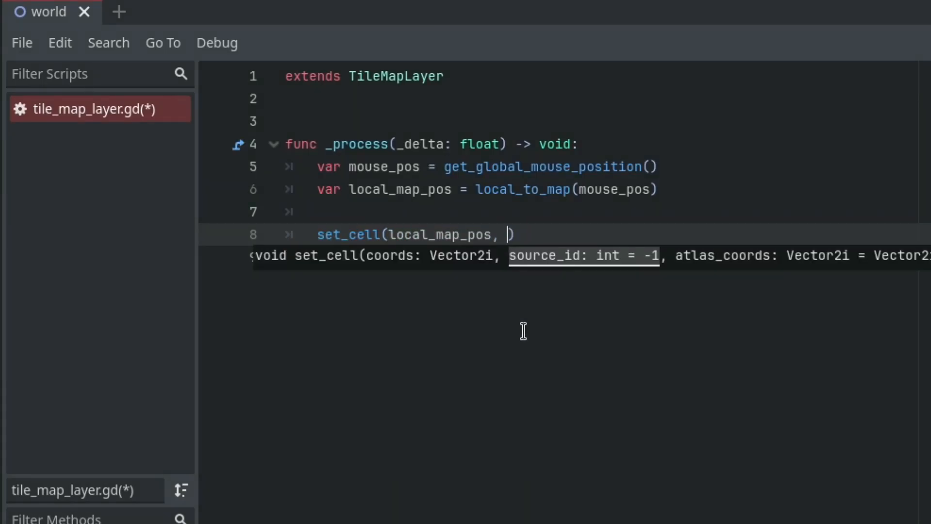
pyautogui.write('0')
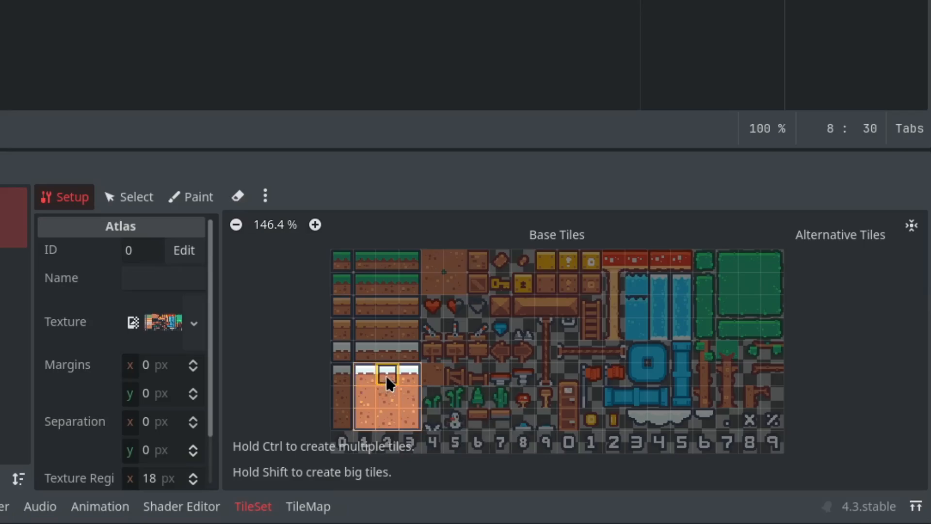
pyautogui.moveTo(386, 398)
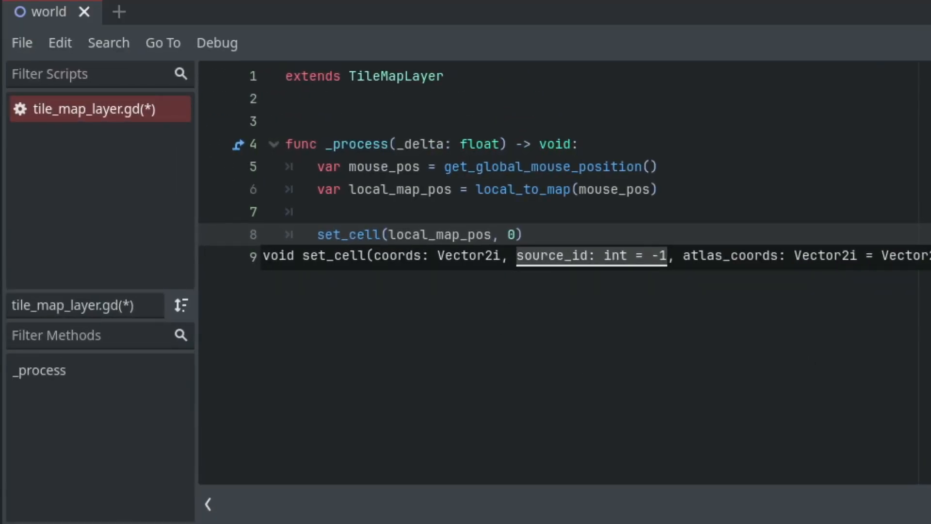
# Add a comma after source 0 to start the atlas coordinates argument.
pyautogui.write(',')
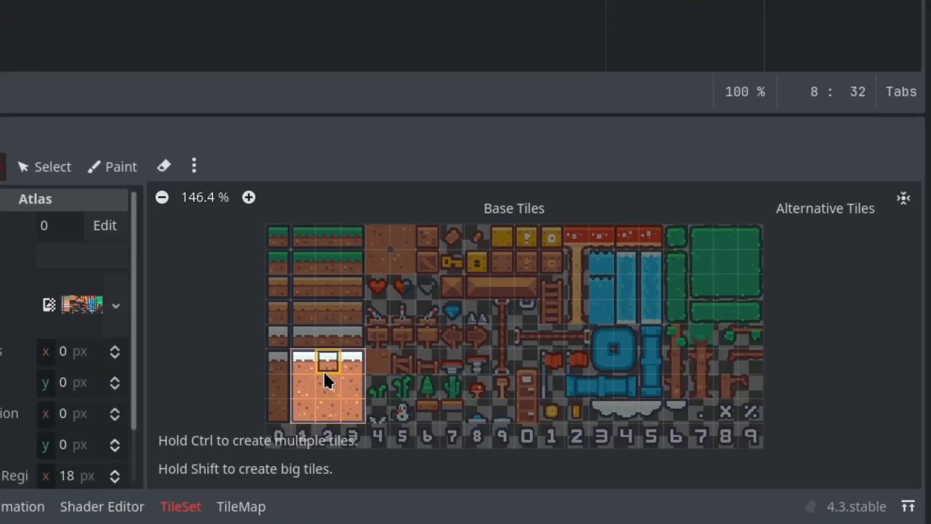
pyautogui.moveTo(326, 368)
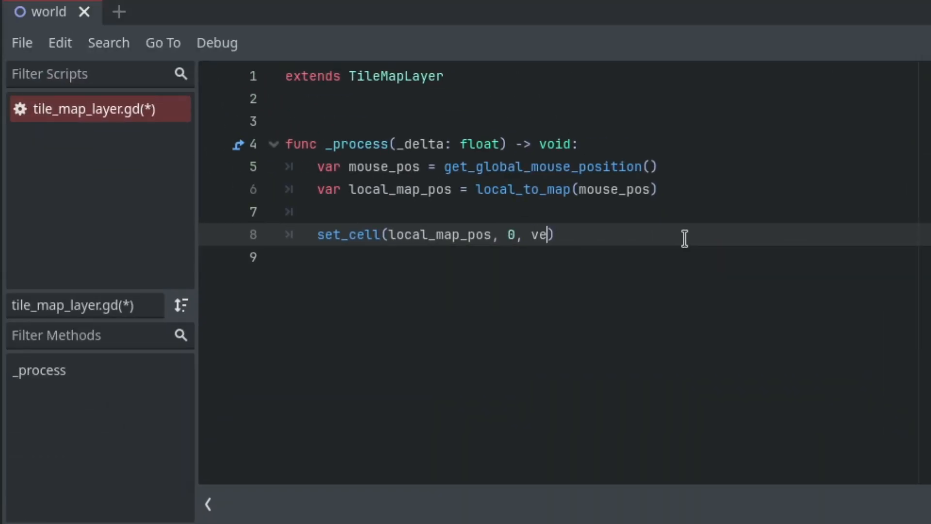
# Pass Vector2i(2,6) as atlas coordinates, begin an Input check, and click in-game to place a tile.
pyautogui.write('ctor2i(2,6)')
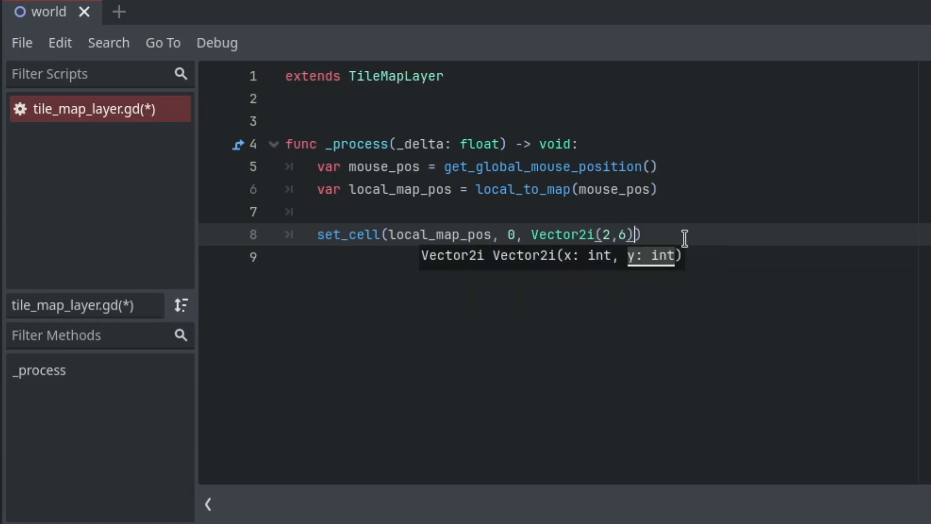
pyautogui.write(',')
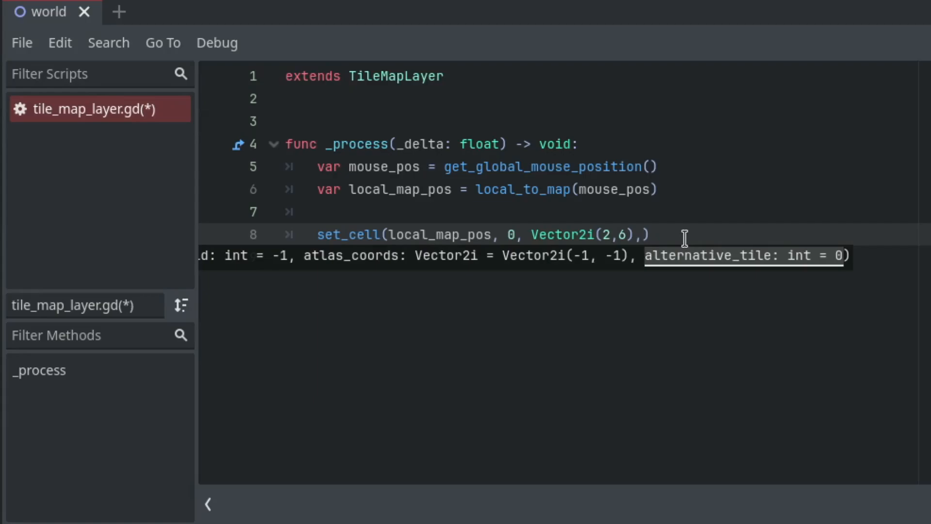
pyautogui.press('BackSpace')
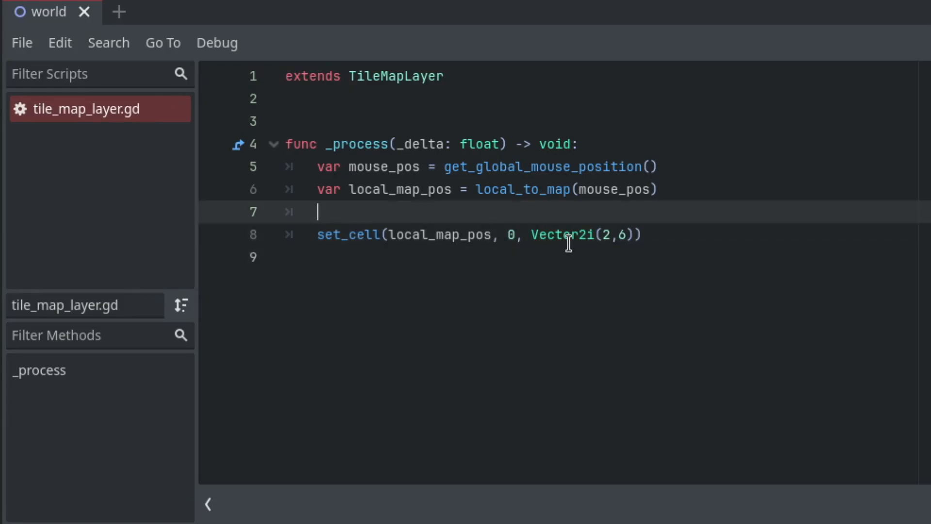
pyautogui.write('if Input.')
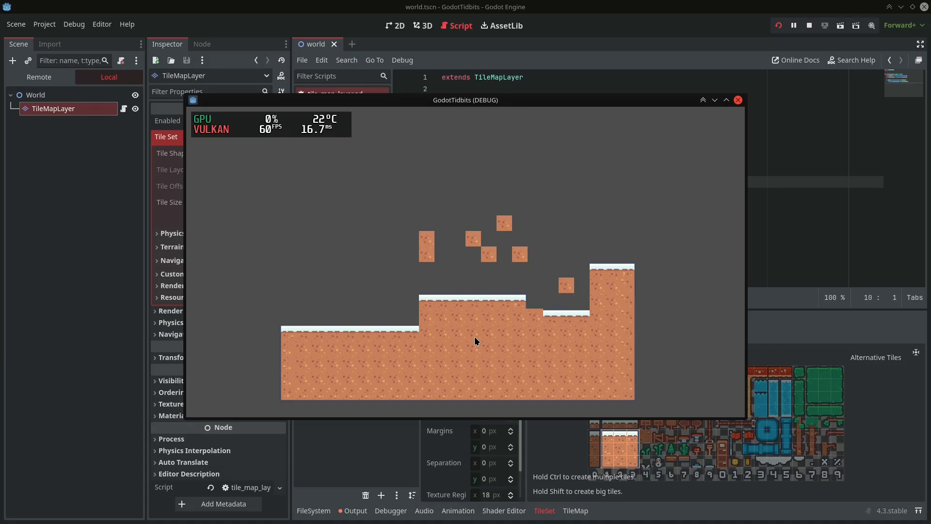
pyautogui.click(725, 100)
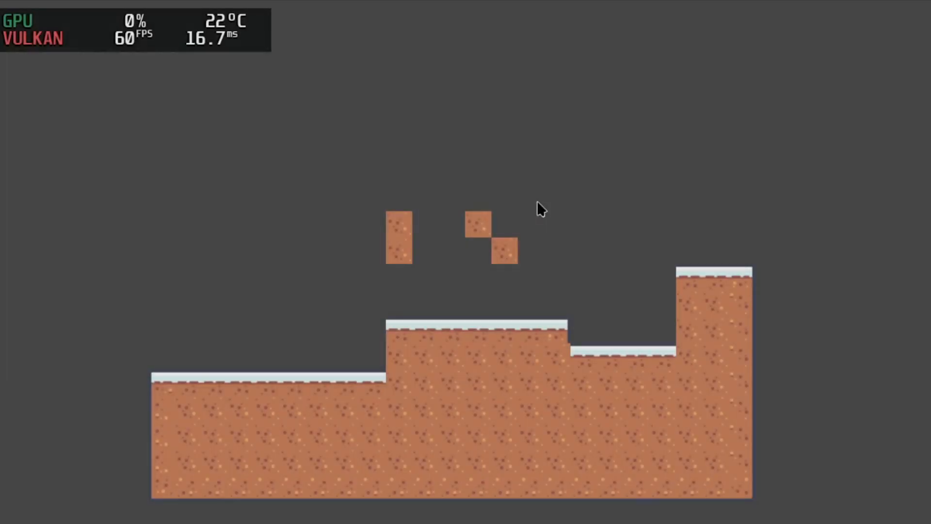